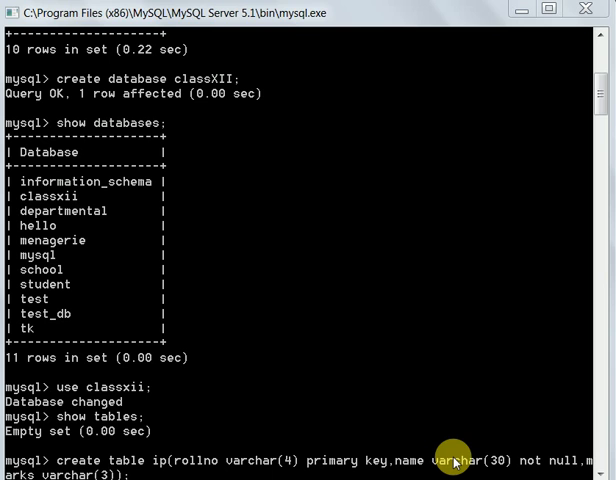
mouse_move(100, 113)
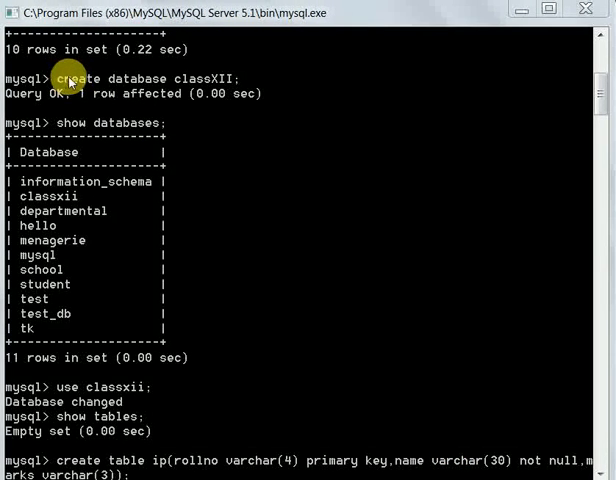
mouse_move(147, 84)
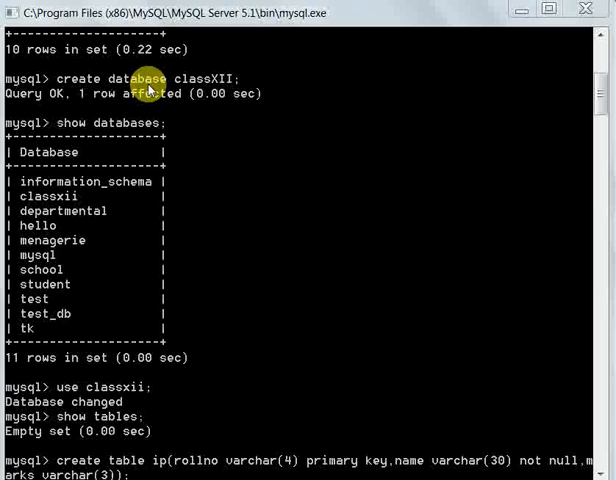
mouse_move(103, 131)
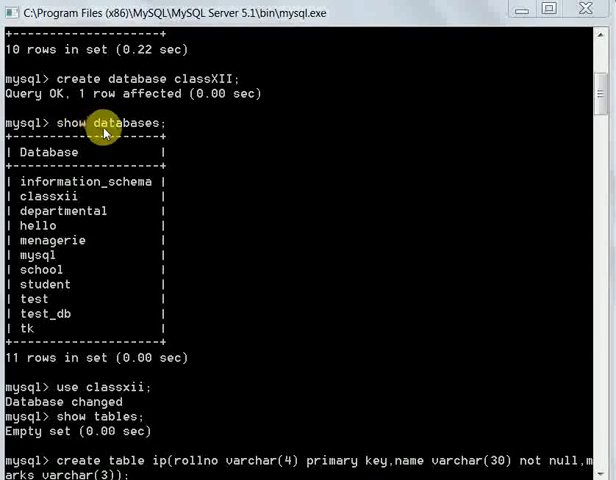
mouse_move(190, 85)
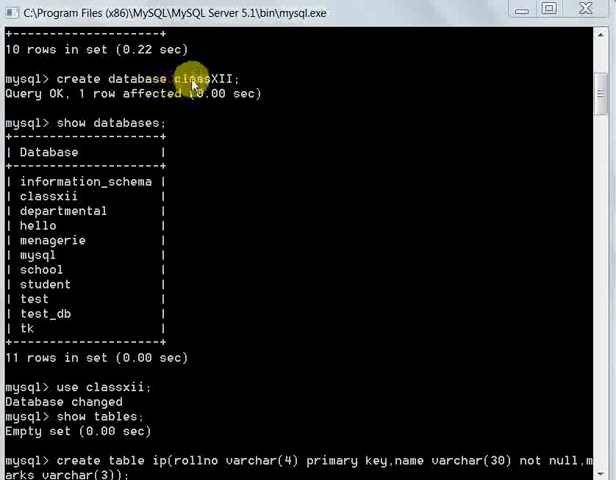
mouse_move(70, 388)
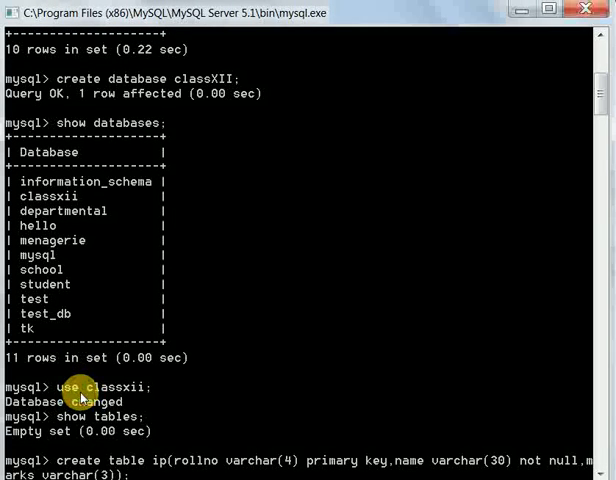
mouse_move(105, 401)
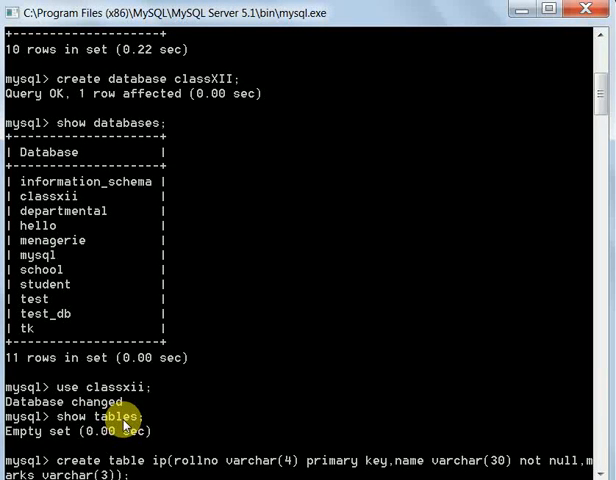
mouse_move(145, 385)
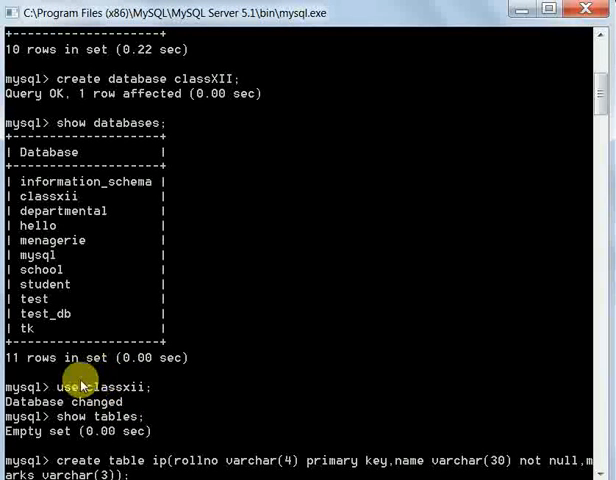
mouse_move(103, 155)
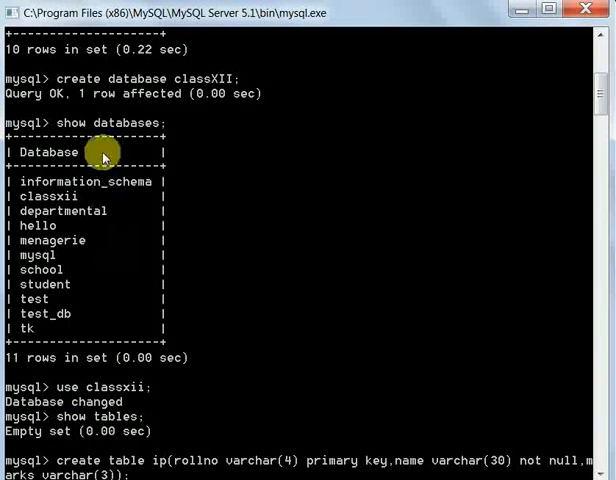
mouse_move(133, 134)
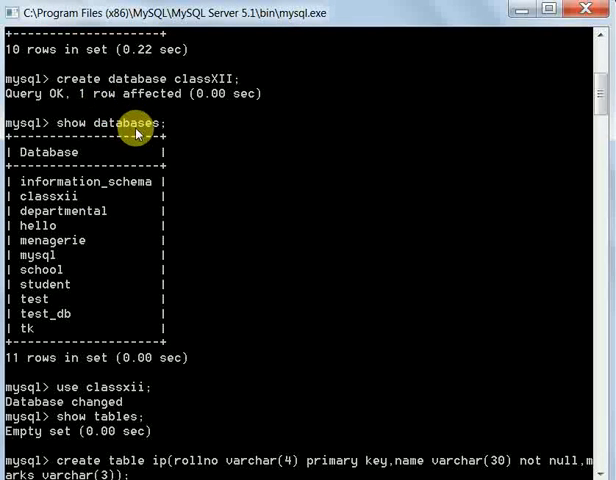
mouse_move(231, 216)
type("desc ip;")
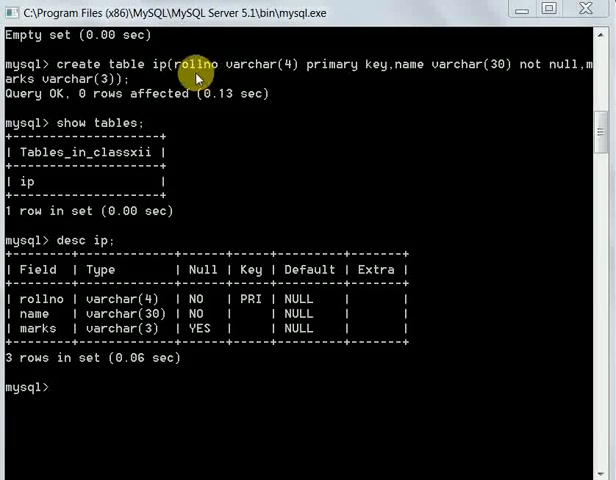
mouse_move(330, 73)
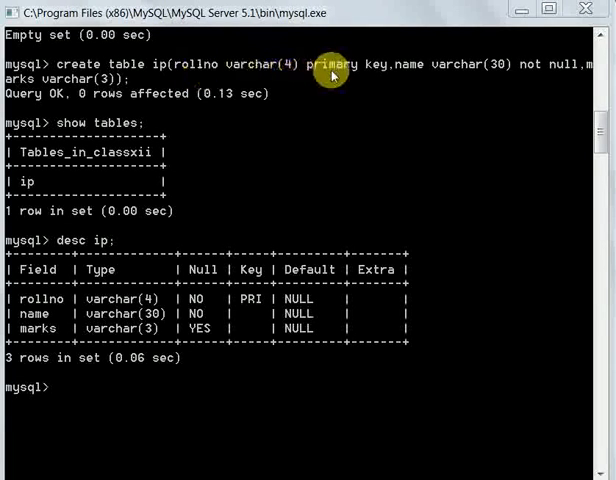
mouse_move(22, 107)
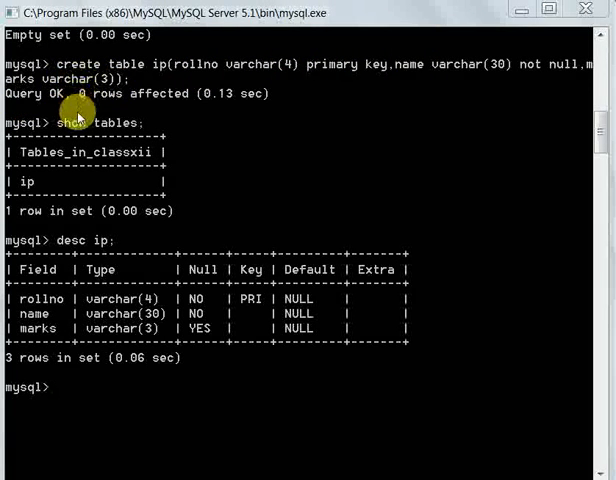
mouse_move(88, 240)
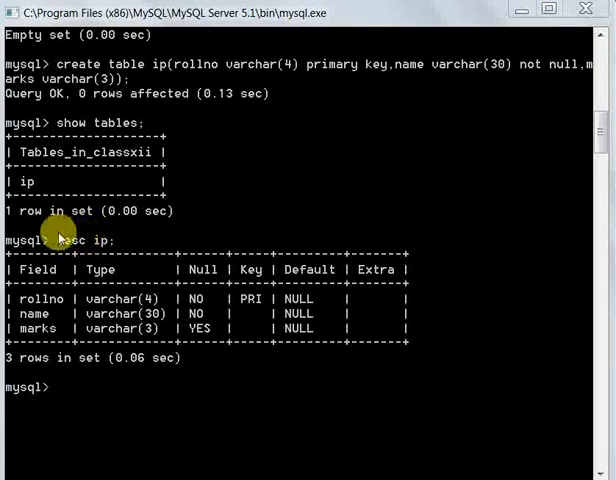
mouse_move(55, 286)
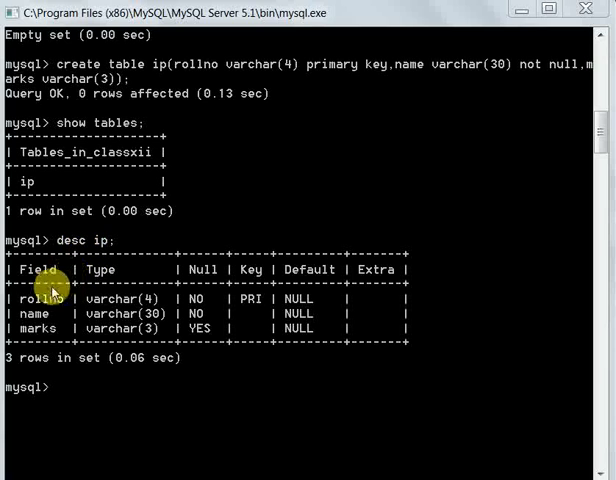
mouse_move(62, 379)
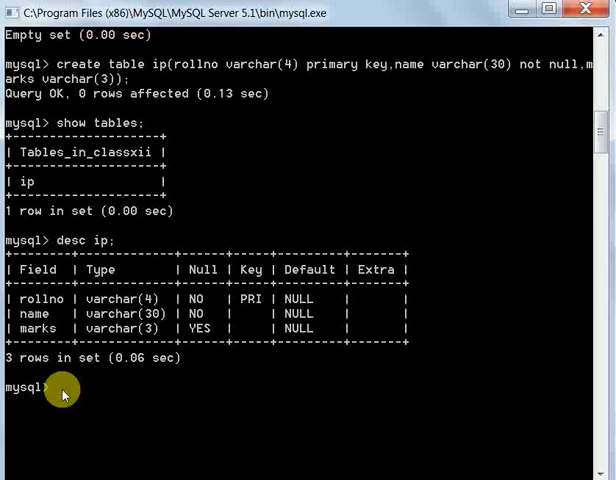
Run select * from ip; to show the new ip table returns an empty set
type("sele")
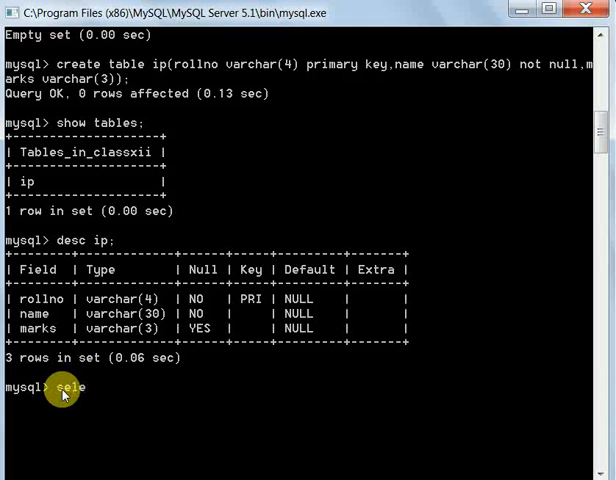
type("ct")
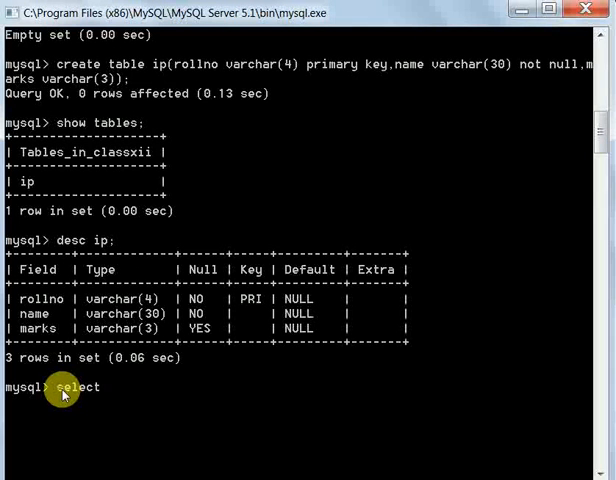
type("*")
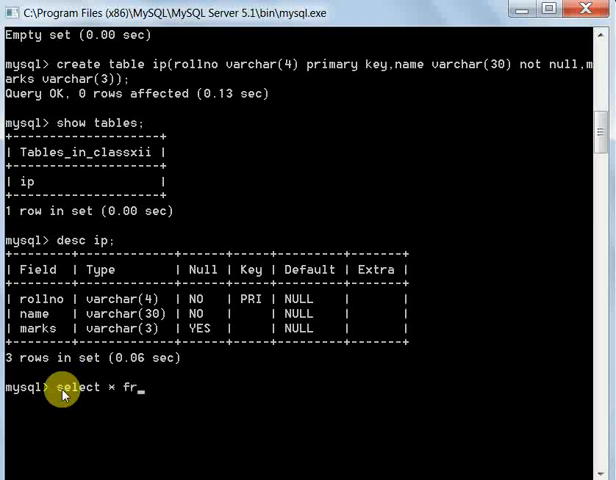
type("om")
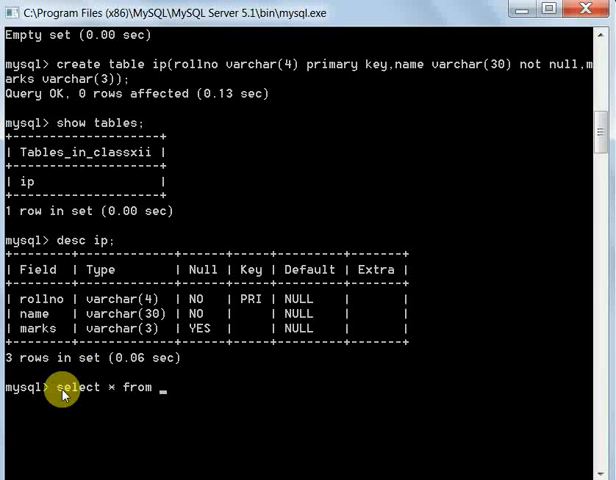
type("ip;")
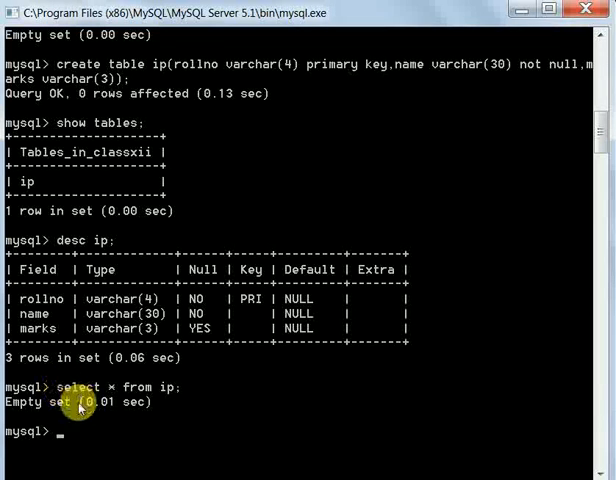
mouse_move(64, 270)
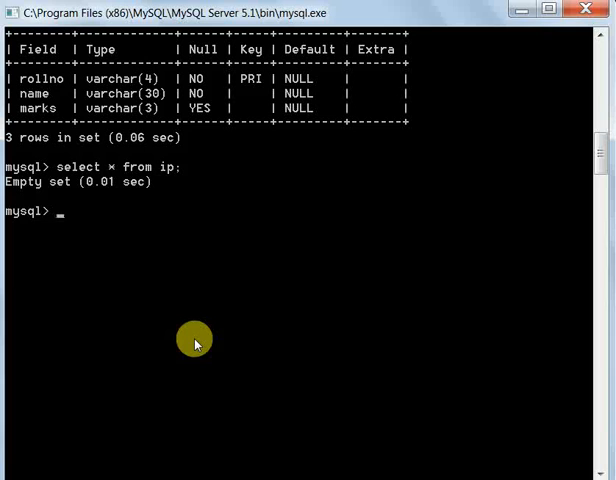
Insert the row (1, "Karan", 90) into the ip table
type("inse")
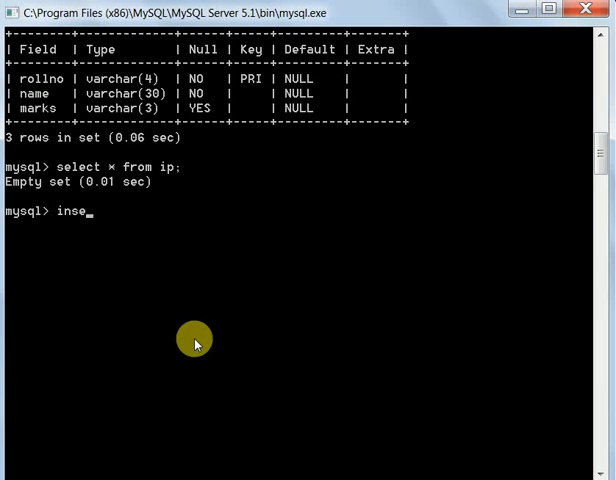
type("rt in")
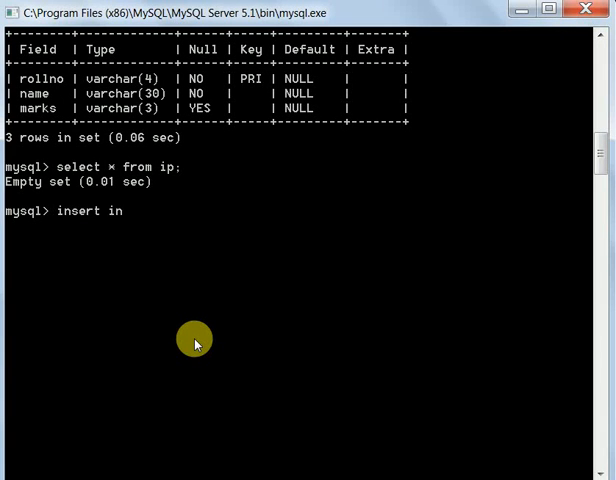
type("to")
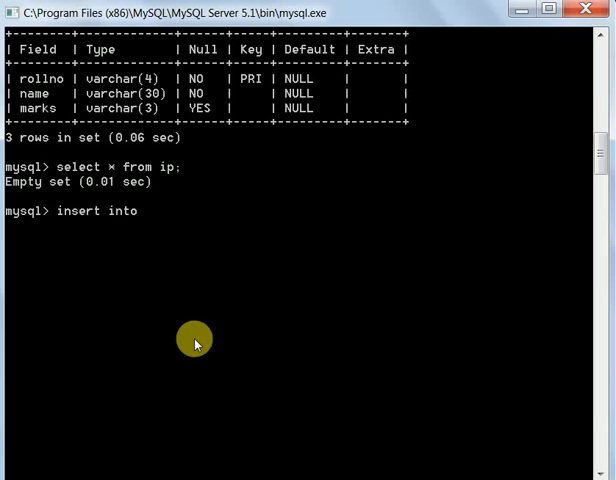
type("i")
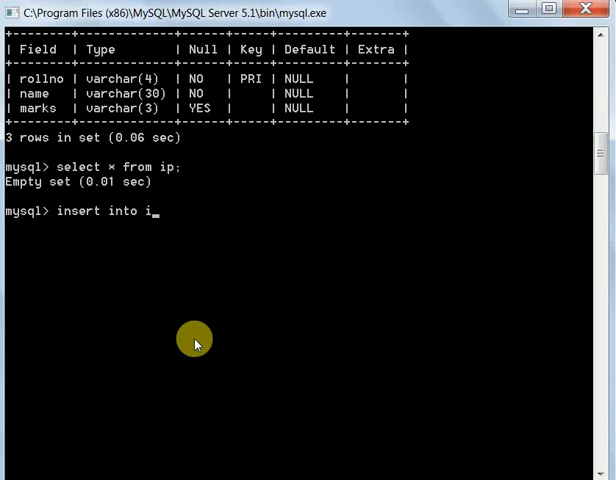
type("p")
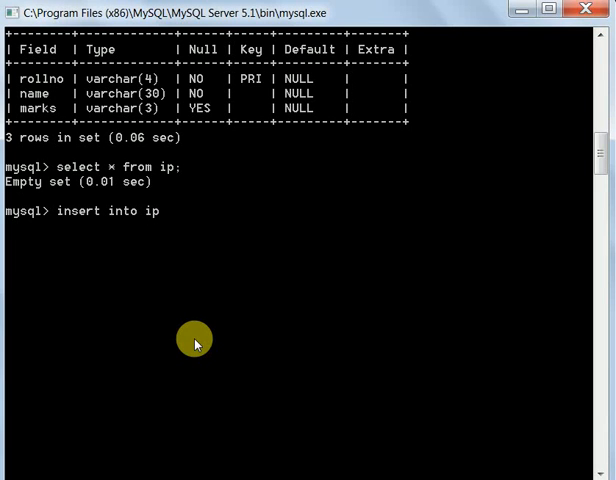
type("values")
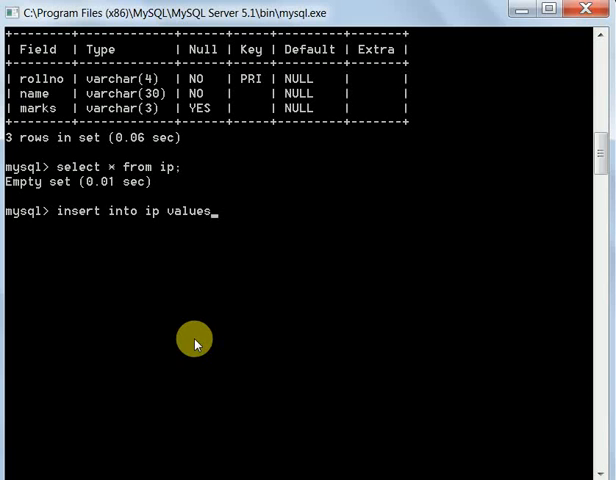
type("(")
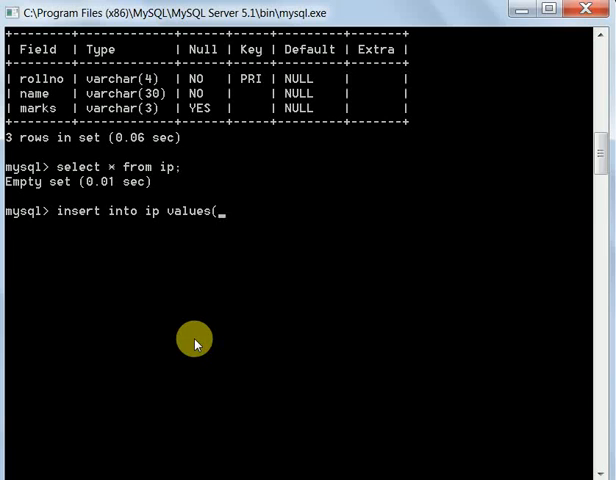
type("1")
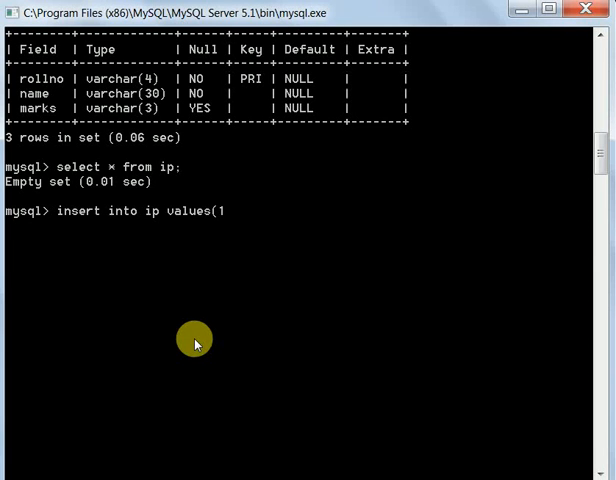
type(",")
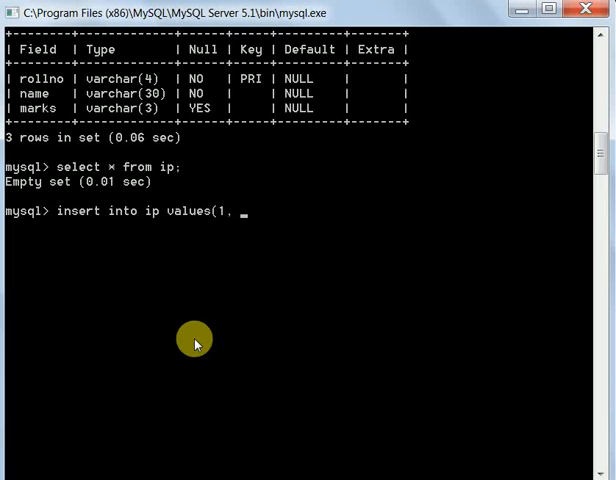
type("\"\"")
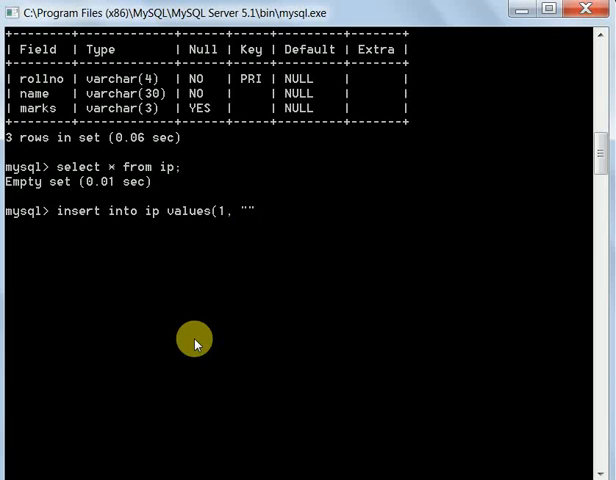
type("K")
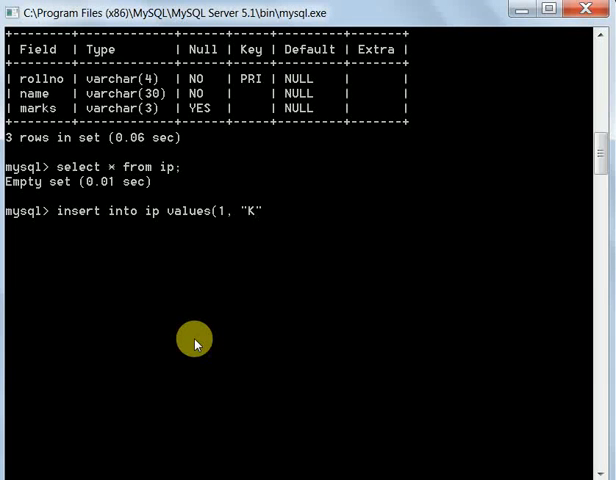
type("aran")
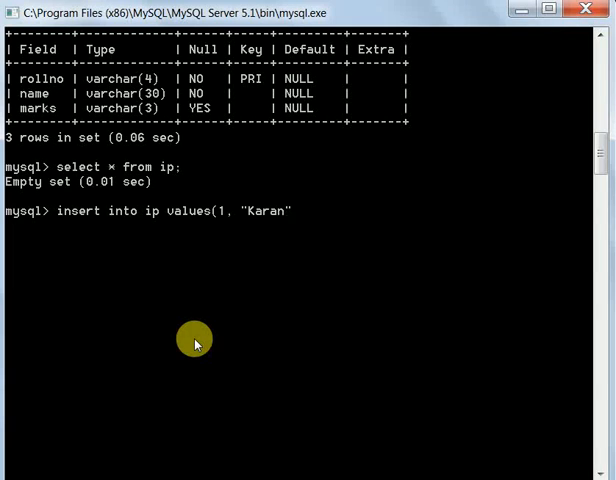
type(",")
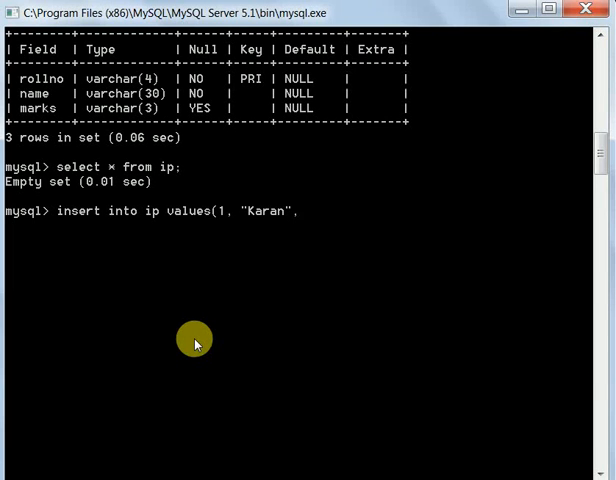
type("90")
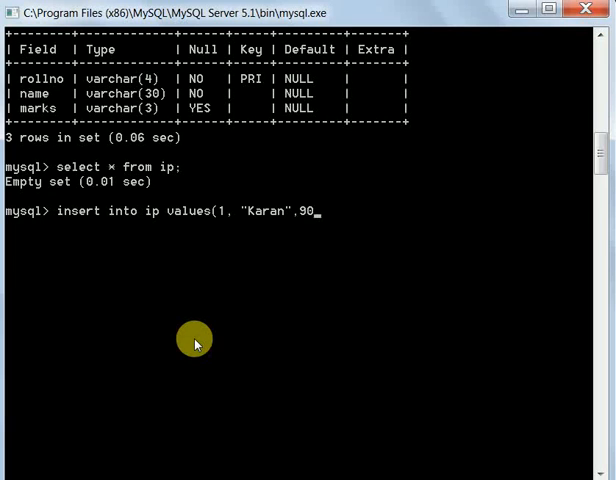
type(")")
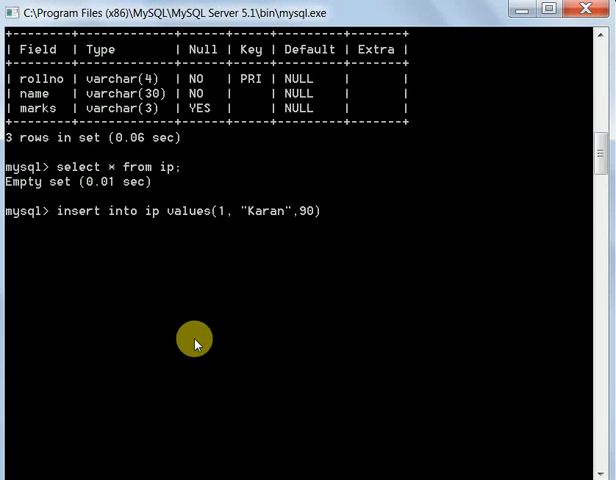
type(";")
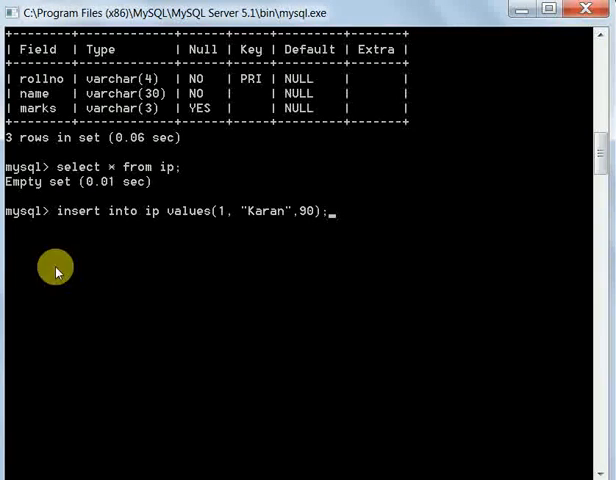
mouse_move(122, 219)
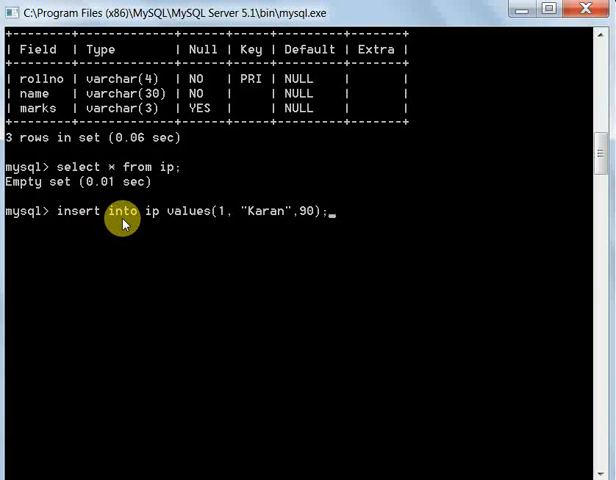
mouse_move(150, 211)
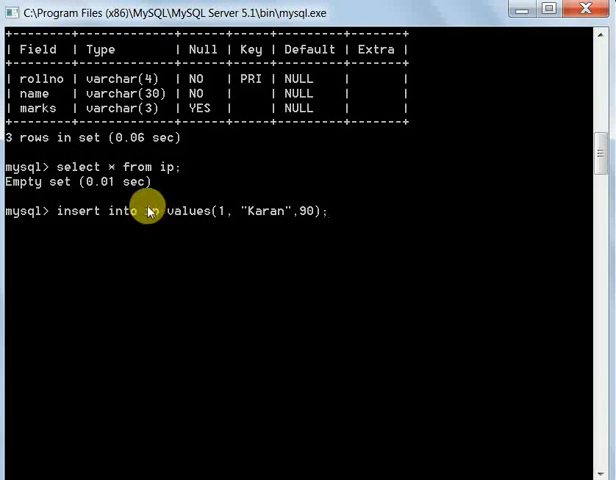
mouse_move(200, 210)
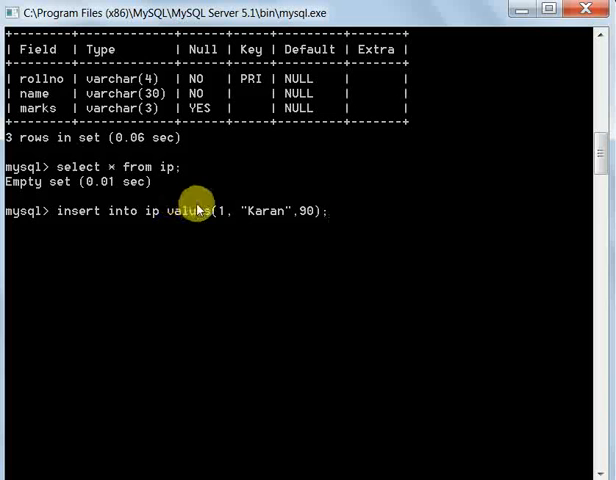
mouse_move(255, 222)
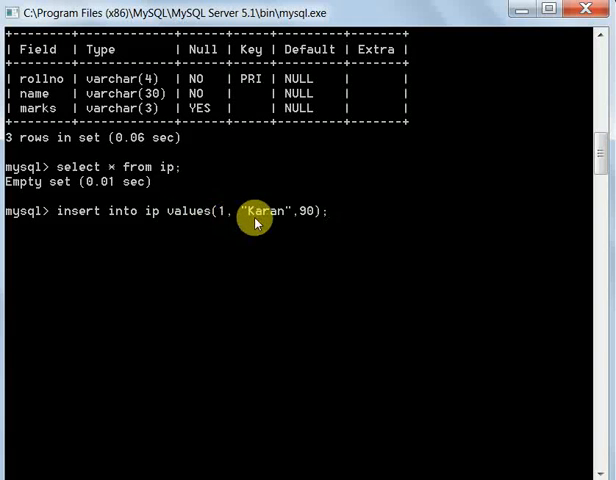
mouse_move(78, 107)
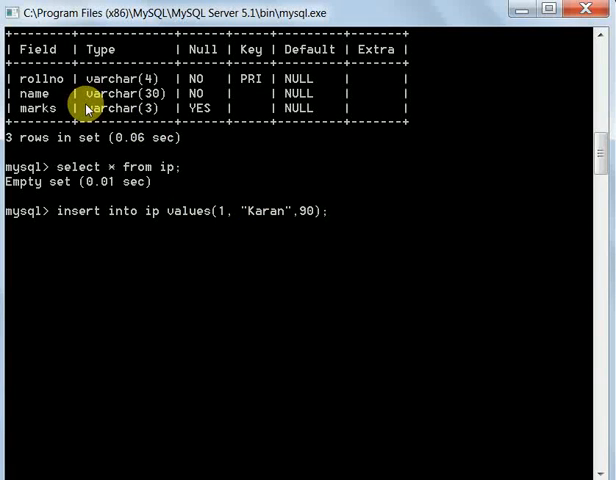
mouse_move(260, 223)
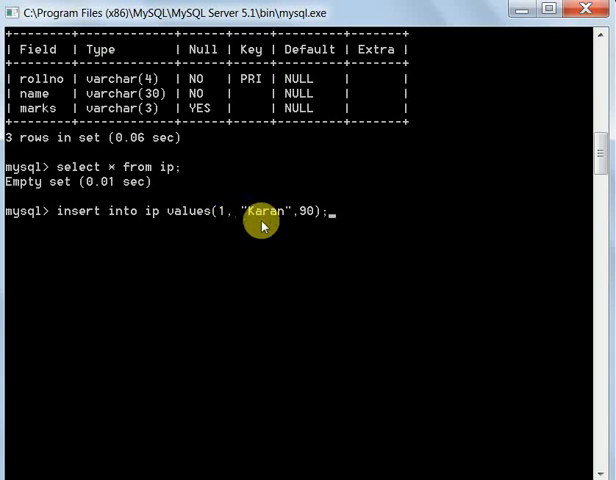
mouse_move(338, 218)
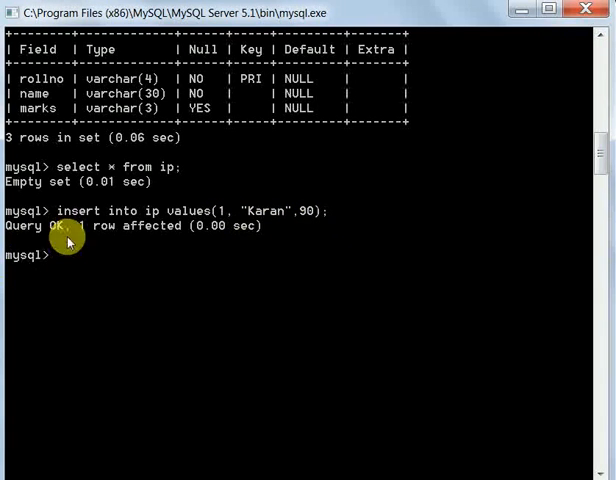
mouse_move(105, 241)
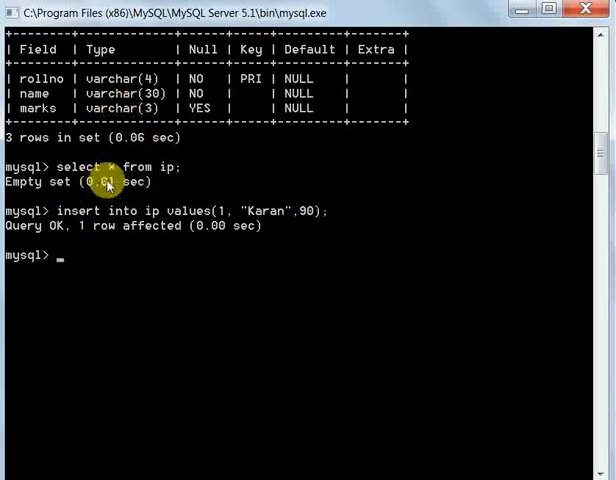
mouse_move(62, 235)
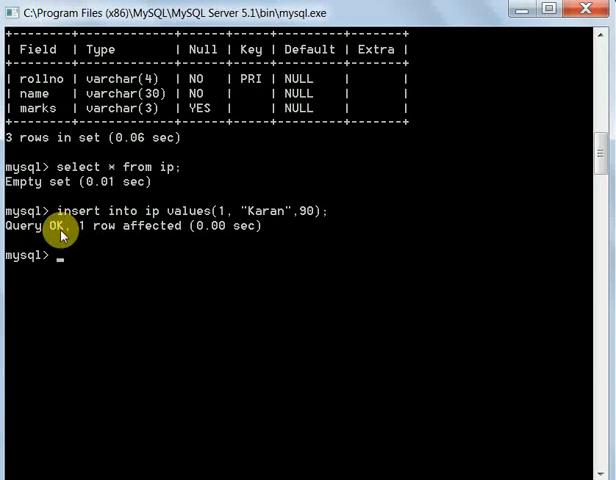
type("insert into ip values(1, \"Karan\",90);")
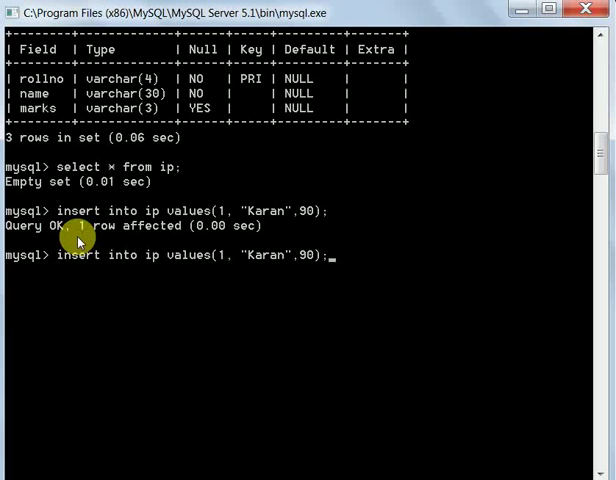
Run select * from ip; to see the single row 1, Karan, 90
type("select * from ip;")
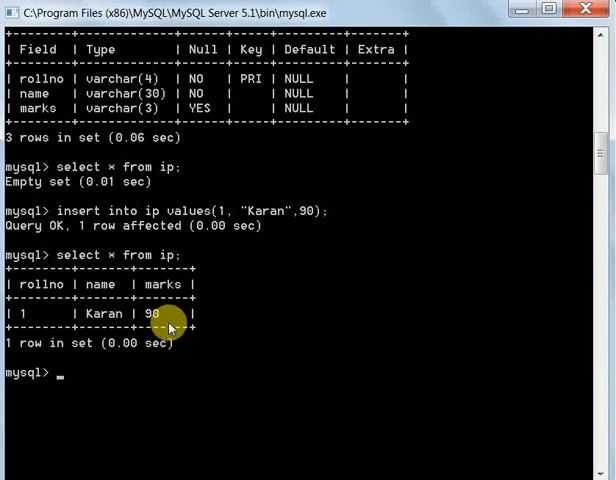
type("select * from ip;")
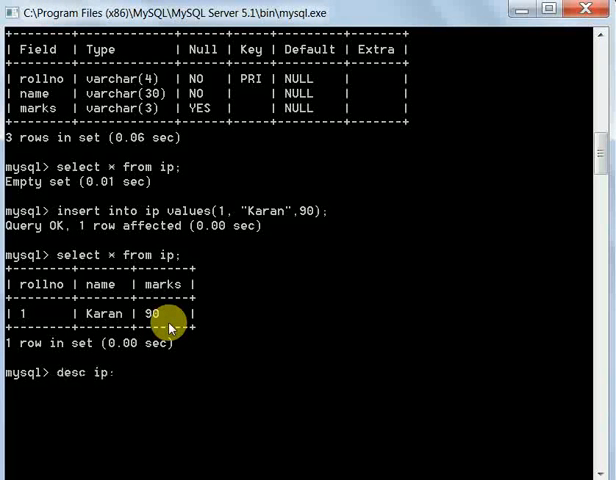
Recall the Karan insert and change the name to Mohit, keeping roll number 1
type("insert into ip values(1, \"Karan\",90);")
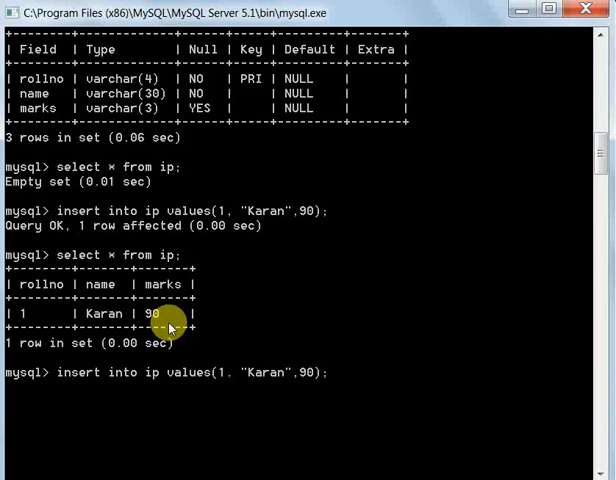
mouse_move(215, 373)
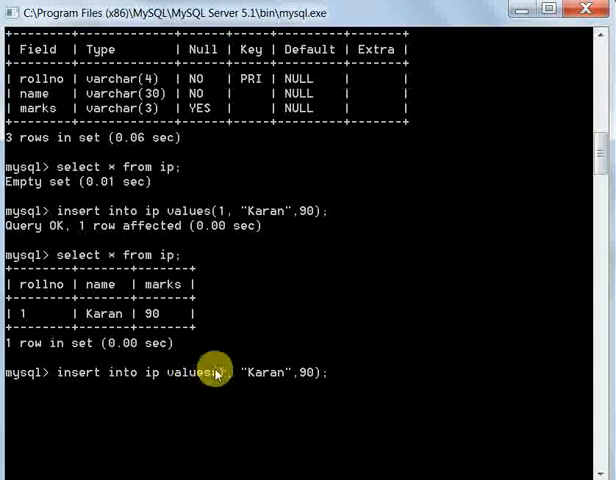
mouse_move(288, 381)
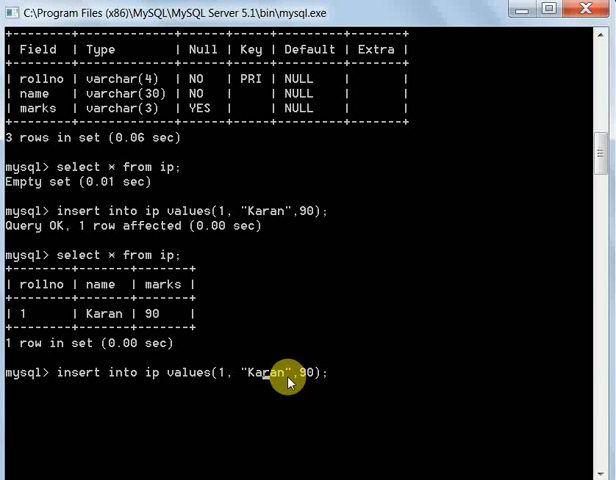
mouse_move(285, 385)
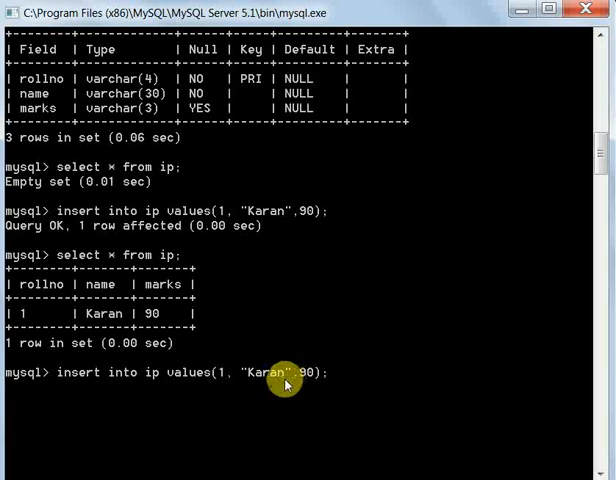
mouse_move(290, 388)
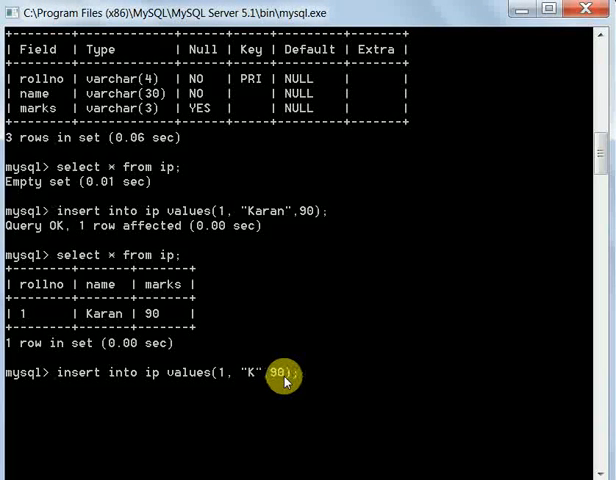
type("ohit")
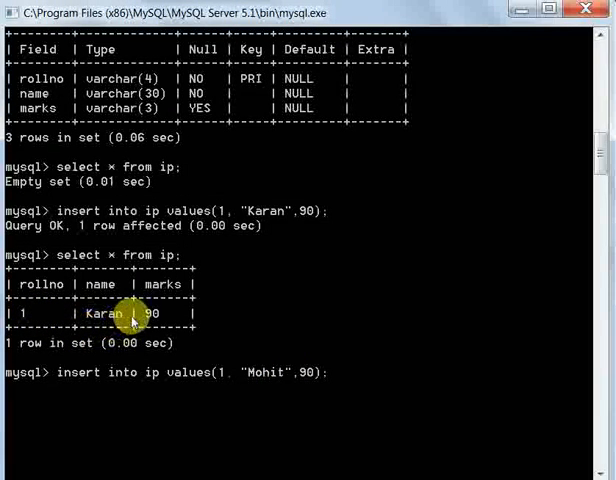
mouse_move(216, 385)
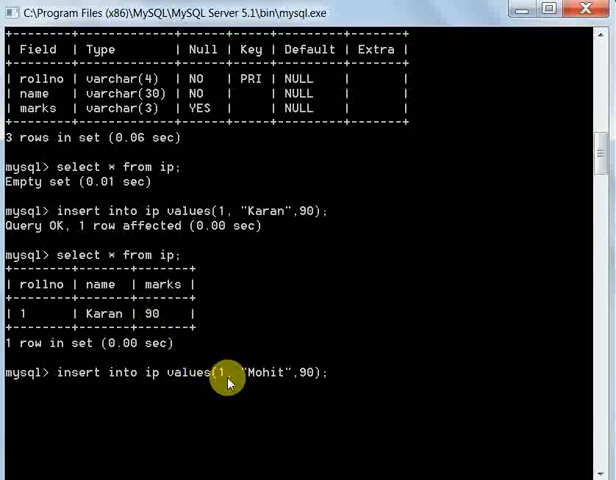
mouse_move(340, 371)
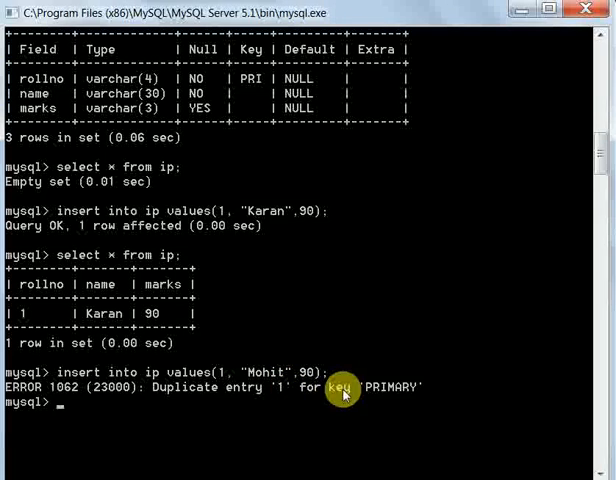
mouse_move(62, 305)
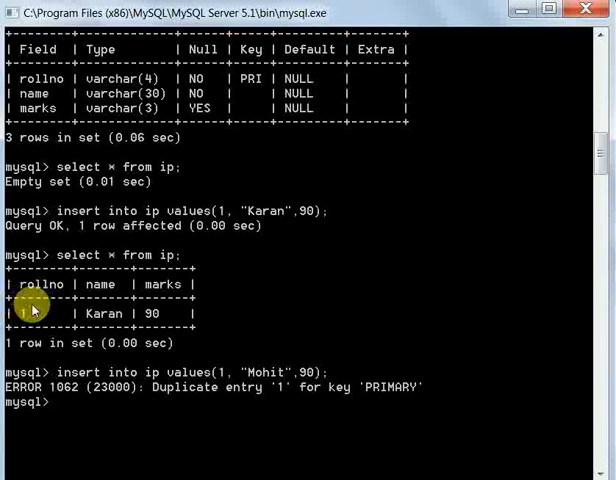
mouse_move(228, 365)
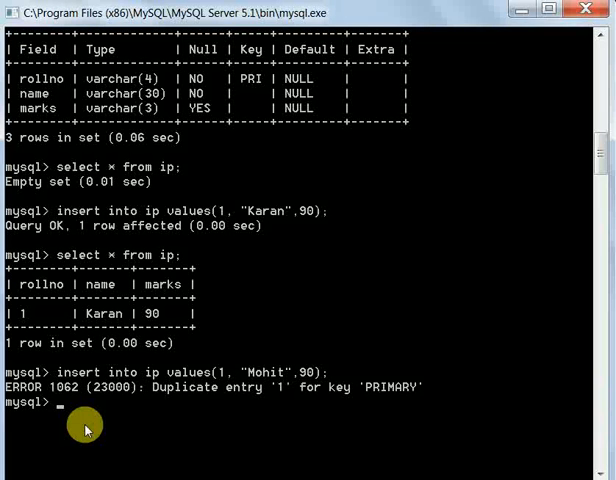
Edit the recalled insert into a two-row insert: (2, 'Mohit', 95) and (3, 'Naman', 56)
type("select * from ip;")
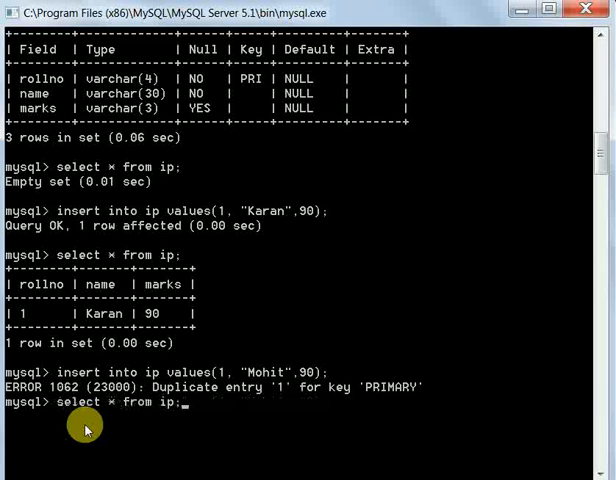
type("insert into ip values(1, \"Karan\",90);")
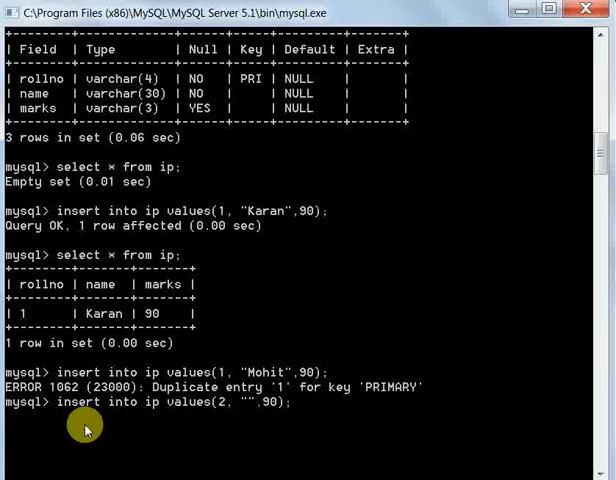
type("Mohit")
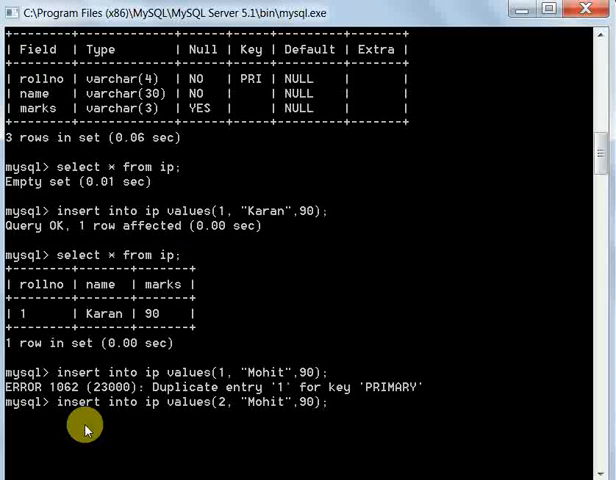
key("BackSpace")
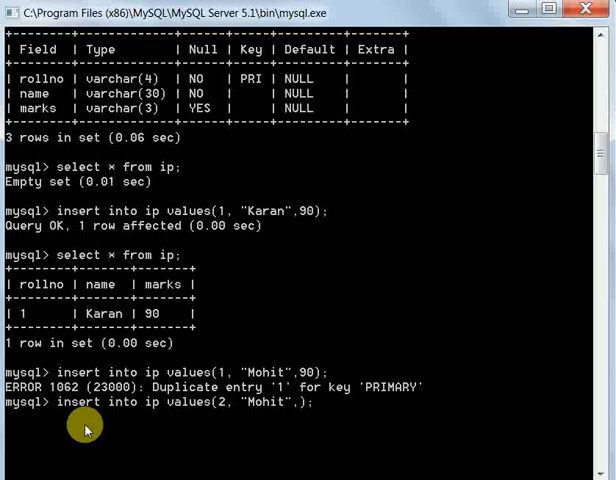
type("95")
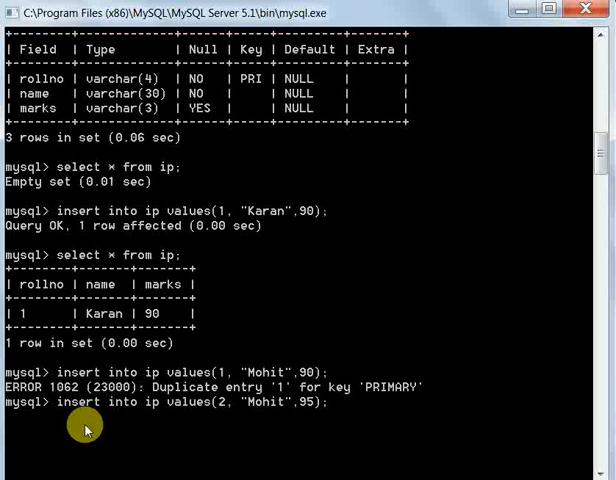
type(",")
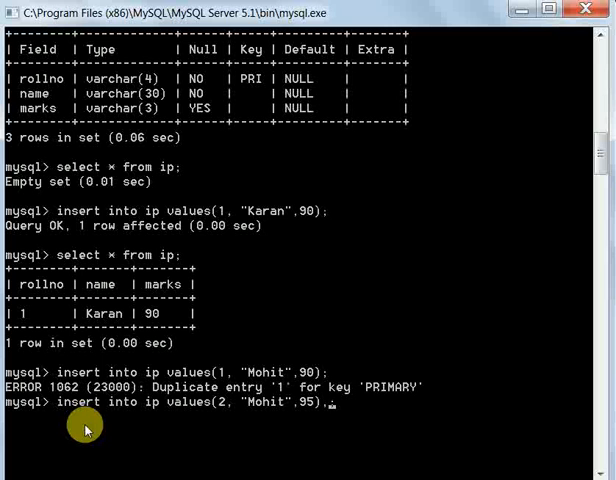
type("();")
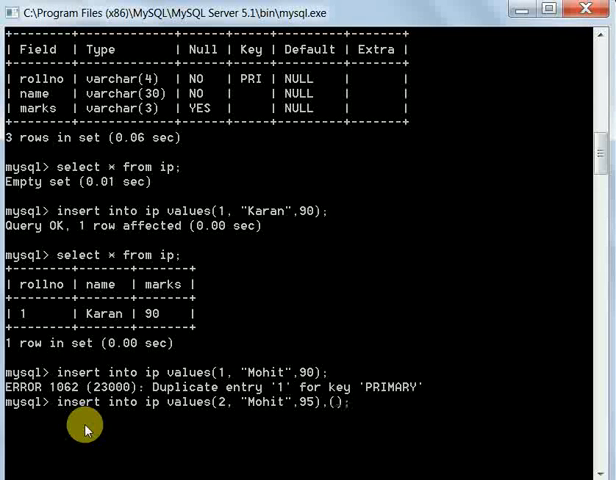
type("3,'")
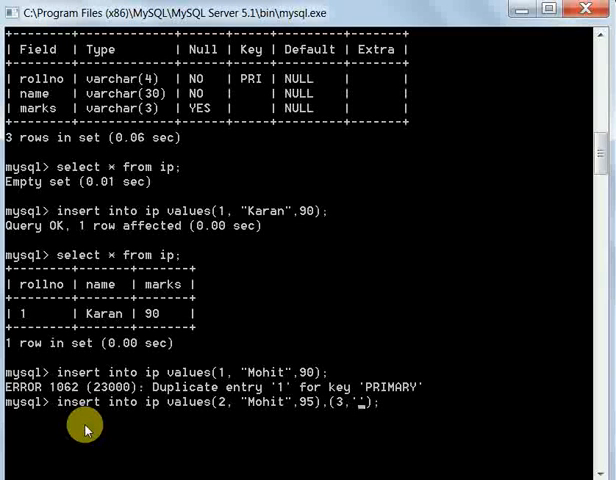
type("Nam")
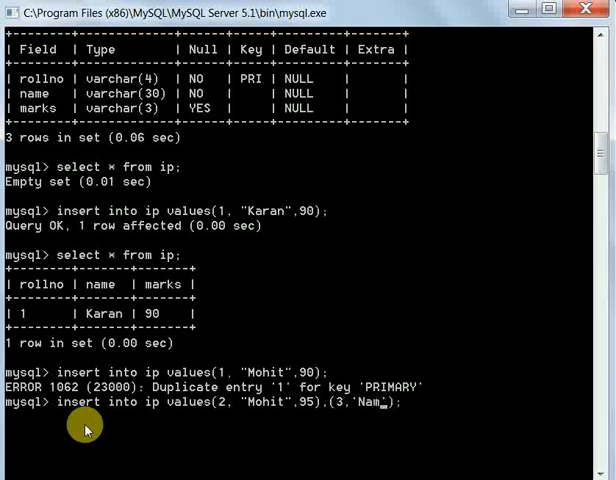
type("an',")
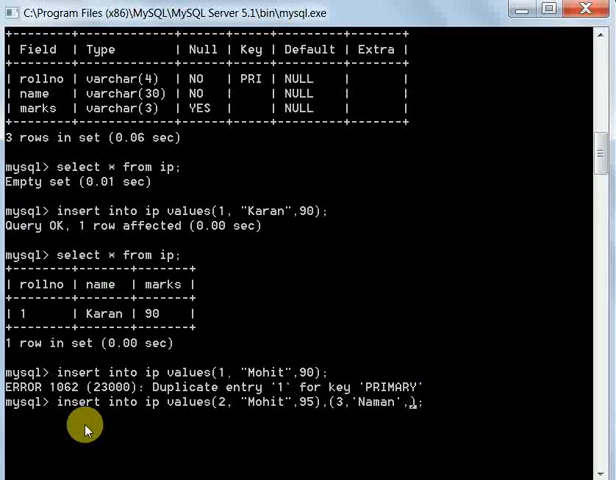
type("56")
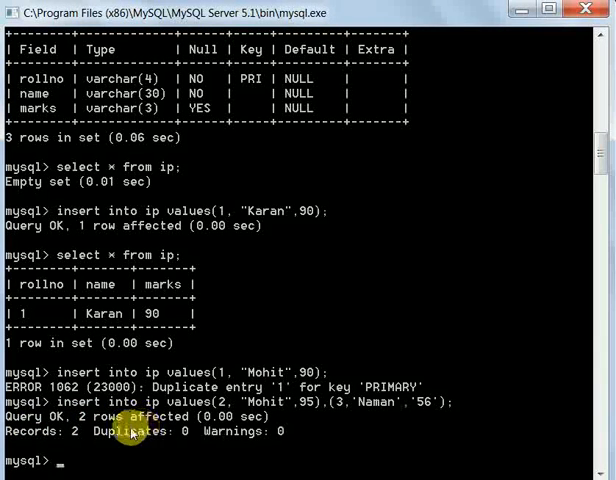
Query ip to list rows Karan 90, Mohit 95 and Naman 56
type("insert into ip values(1,\"Mohit\",90);")
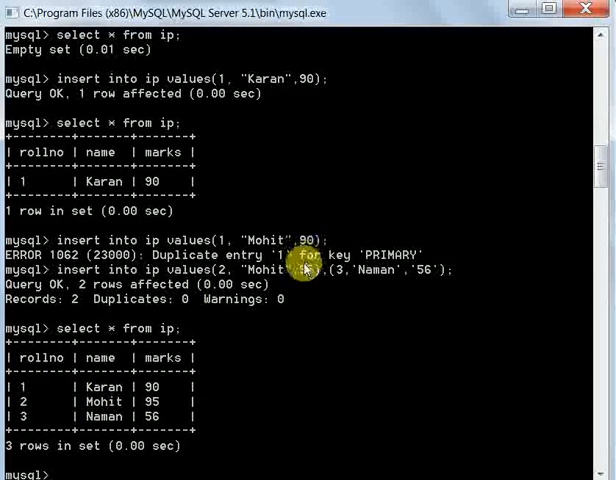
mouse_move(170, 415)
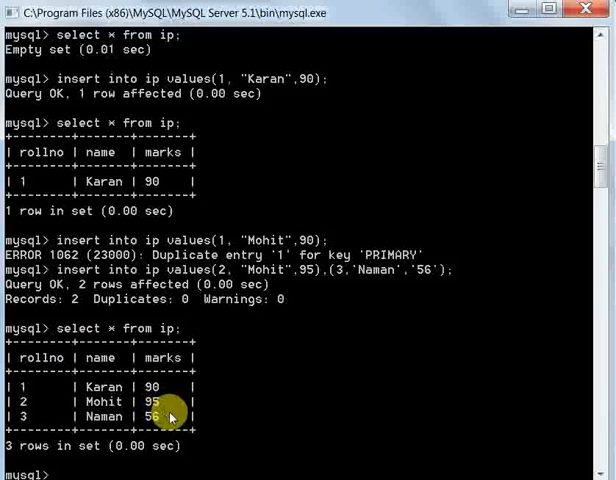
mouse_move(168, 414)
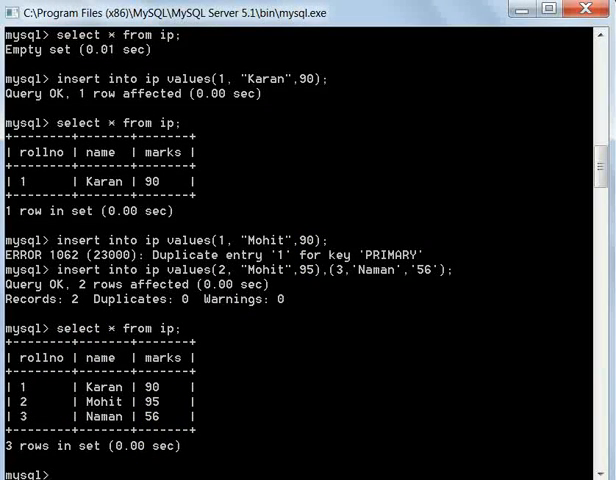